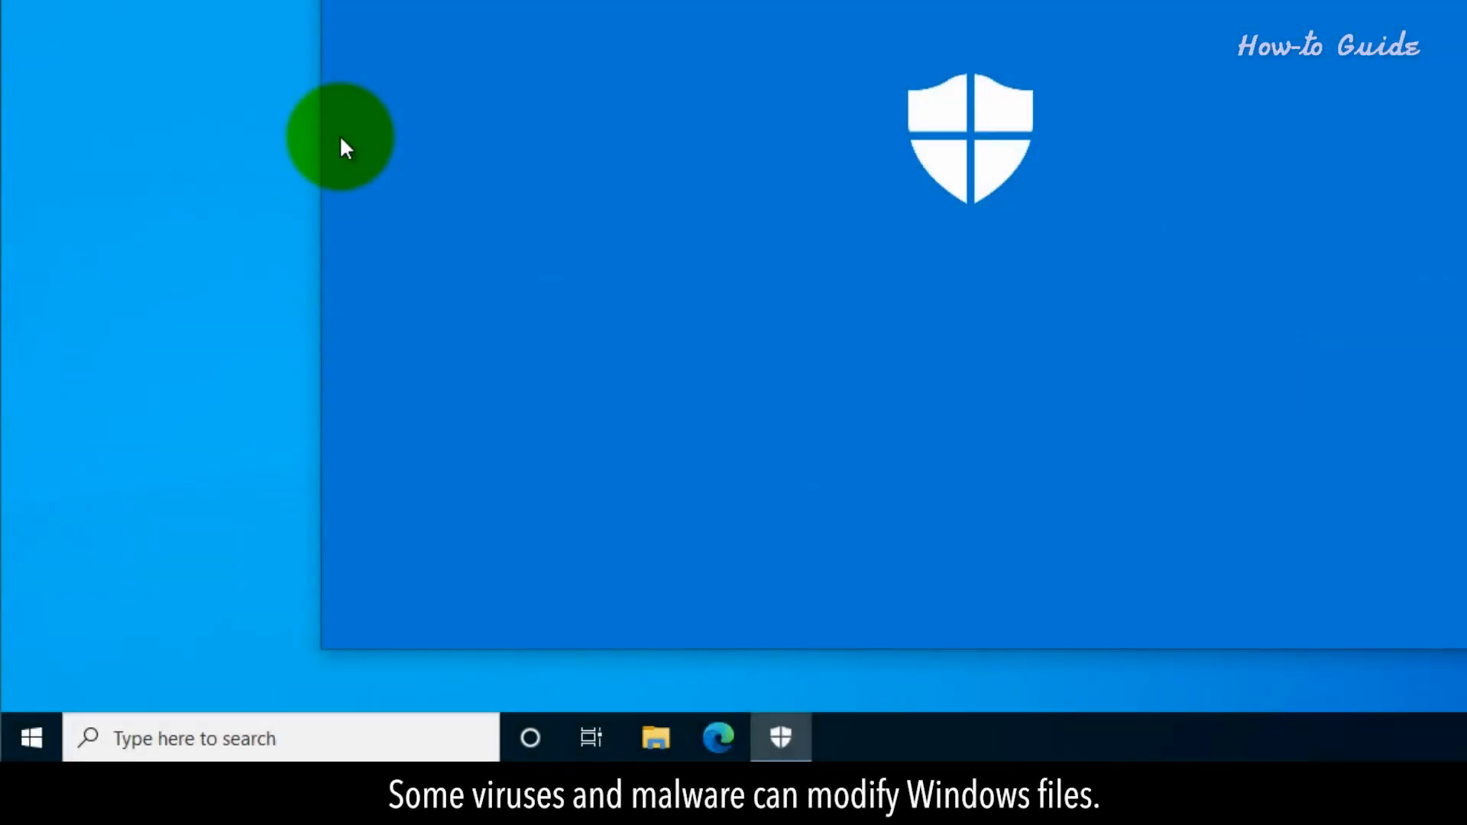
Step: Run a quick scan from the Virus & threat protection page of Windows Security
{"action": "left_click", "coordinate": [779, 736]}
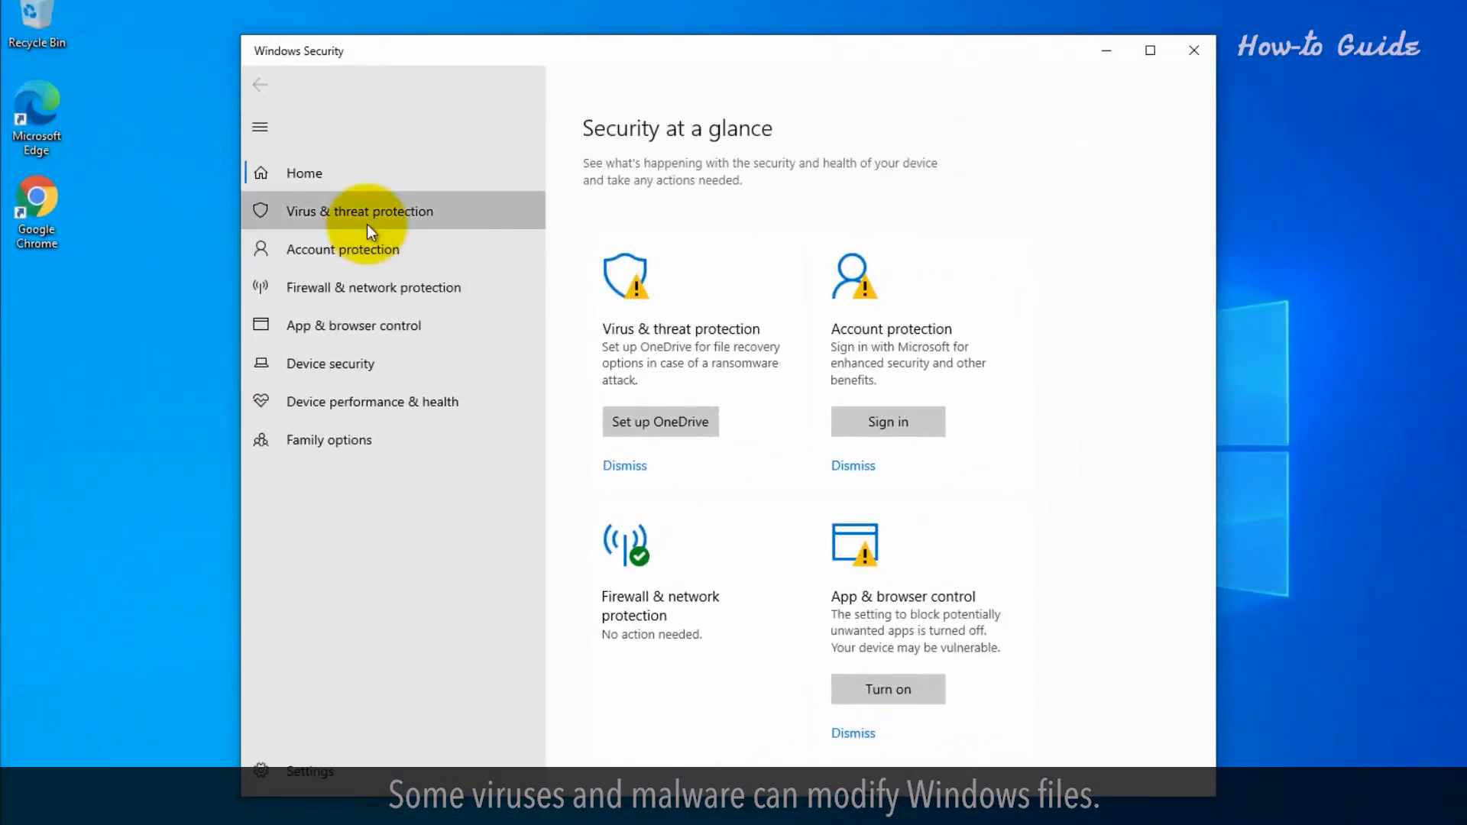
{"action": "left_click", "coordinate": [357, 211]}
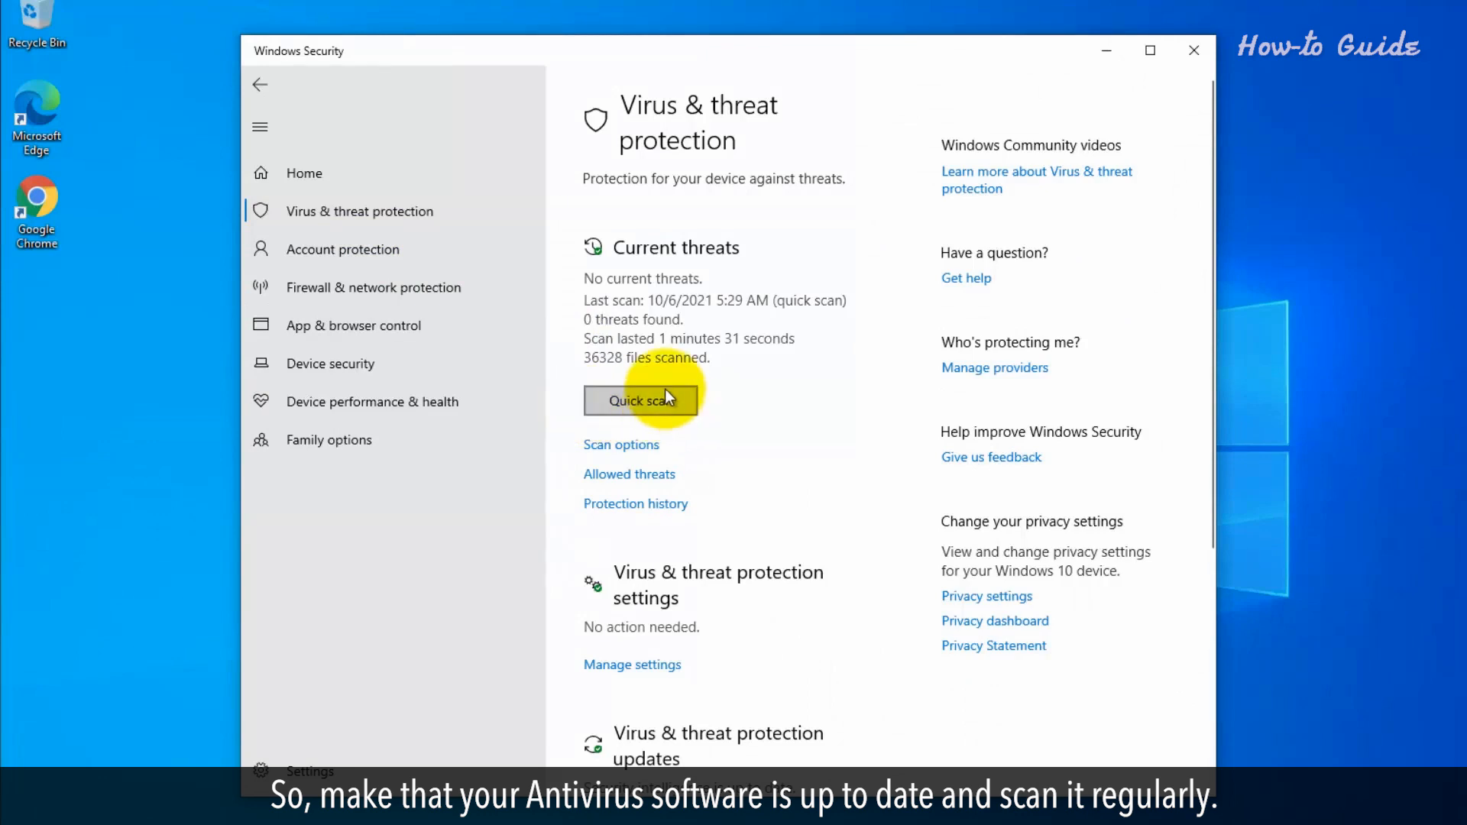
{"action": "mouse_move", "coordinate": [724, 393]}
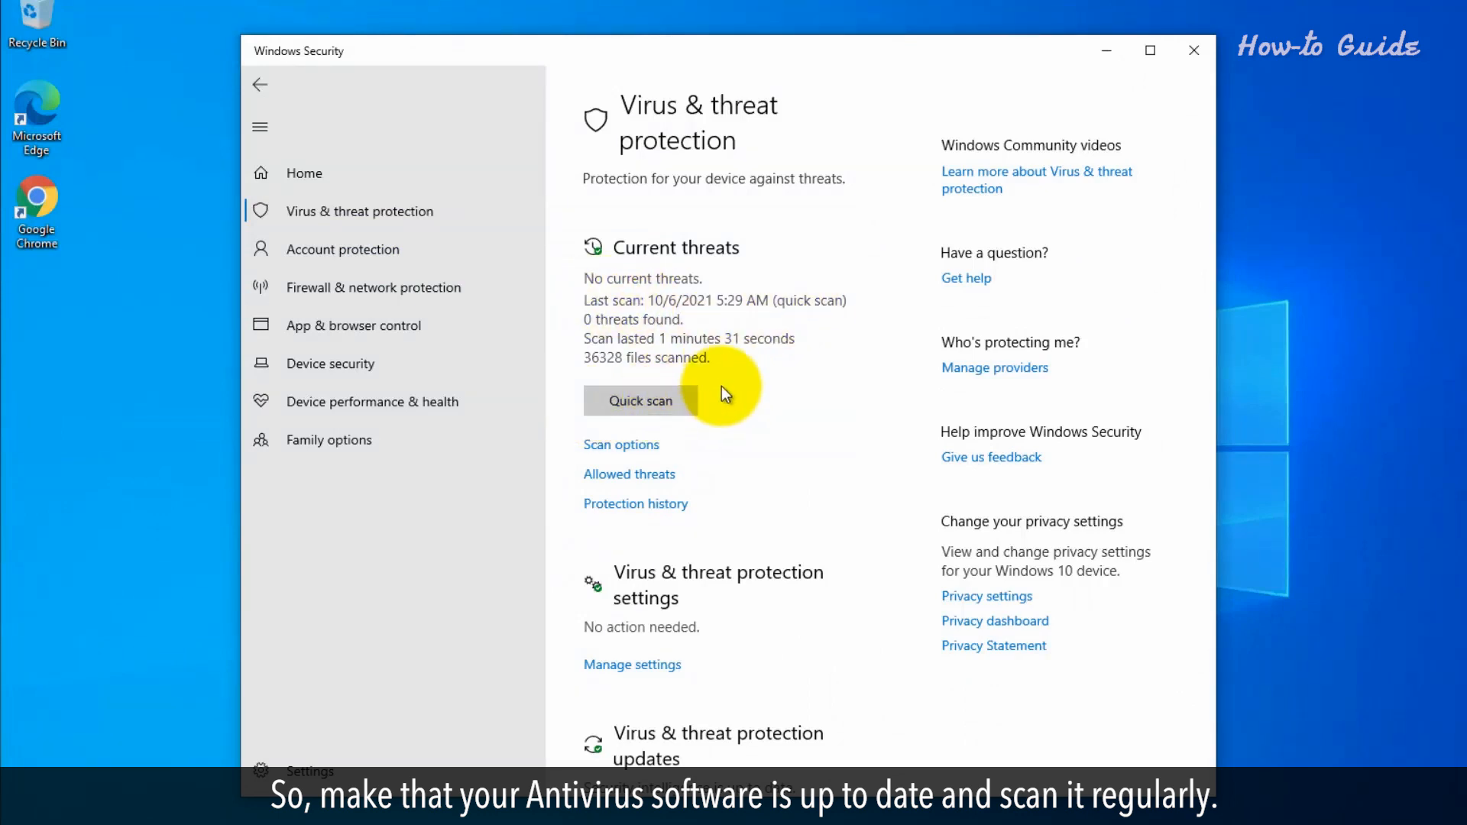
{"action": "left_click", "coordinate": [1193, 51]}
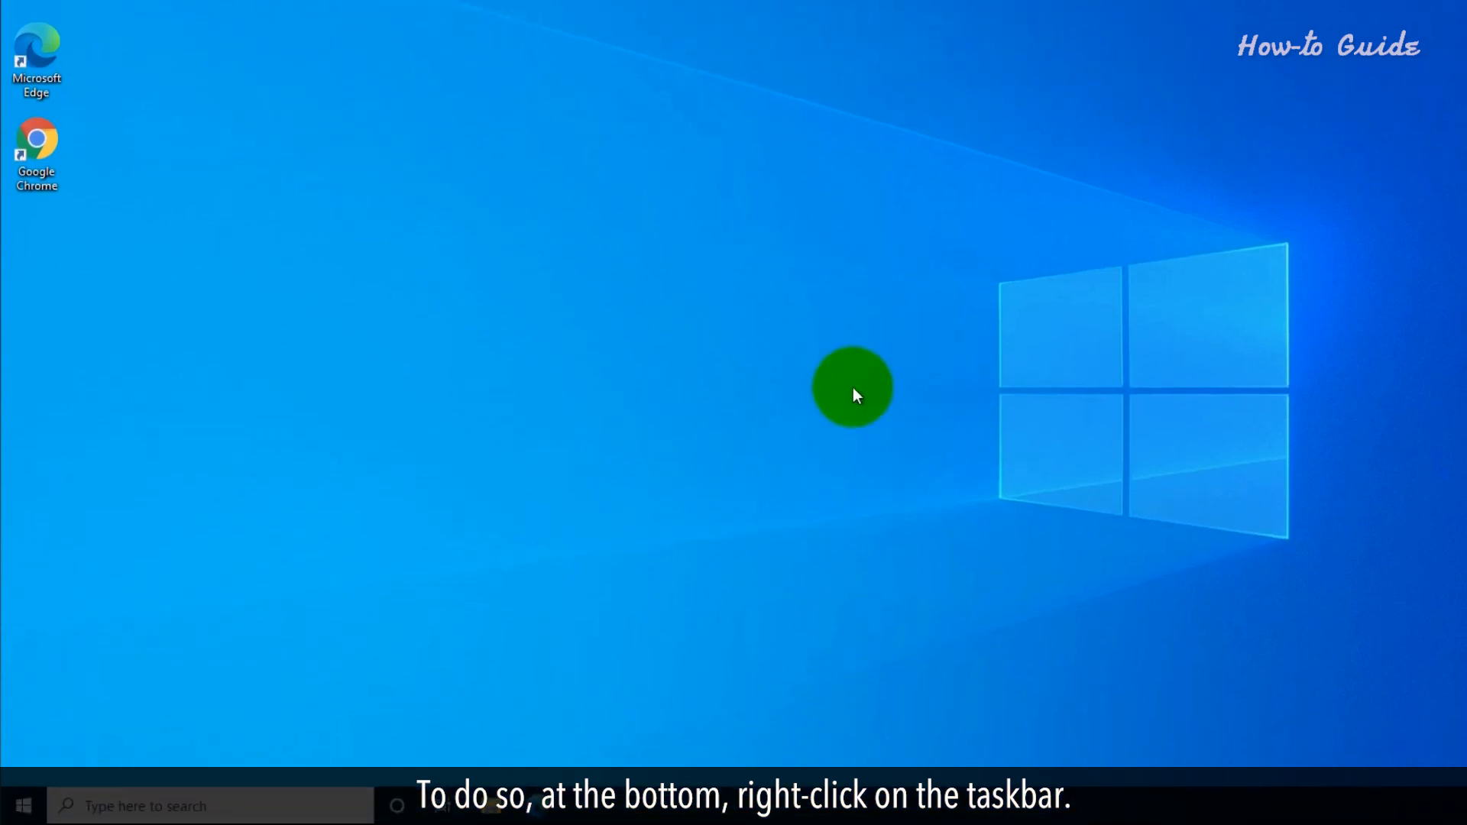
Step: Launch Task Manager from the taskbar's context menu
{"action": "right_click", "coordinate": [753, 747]}
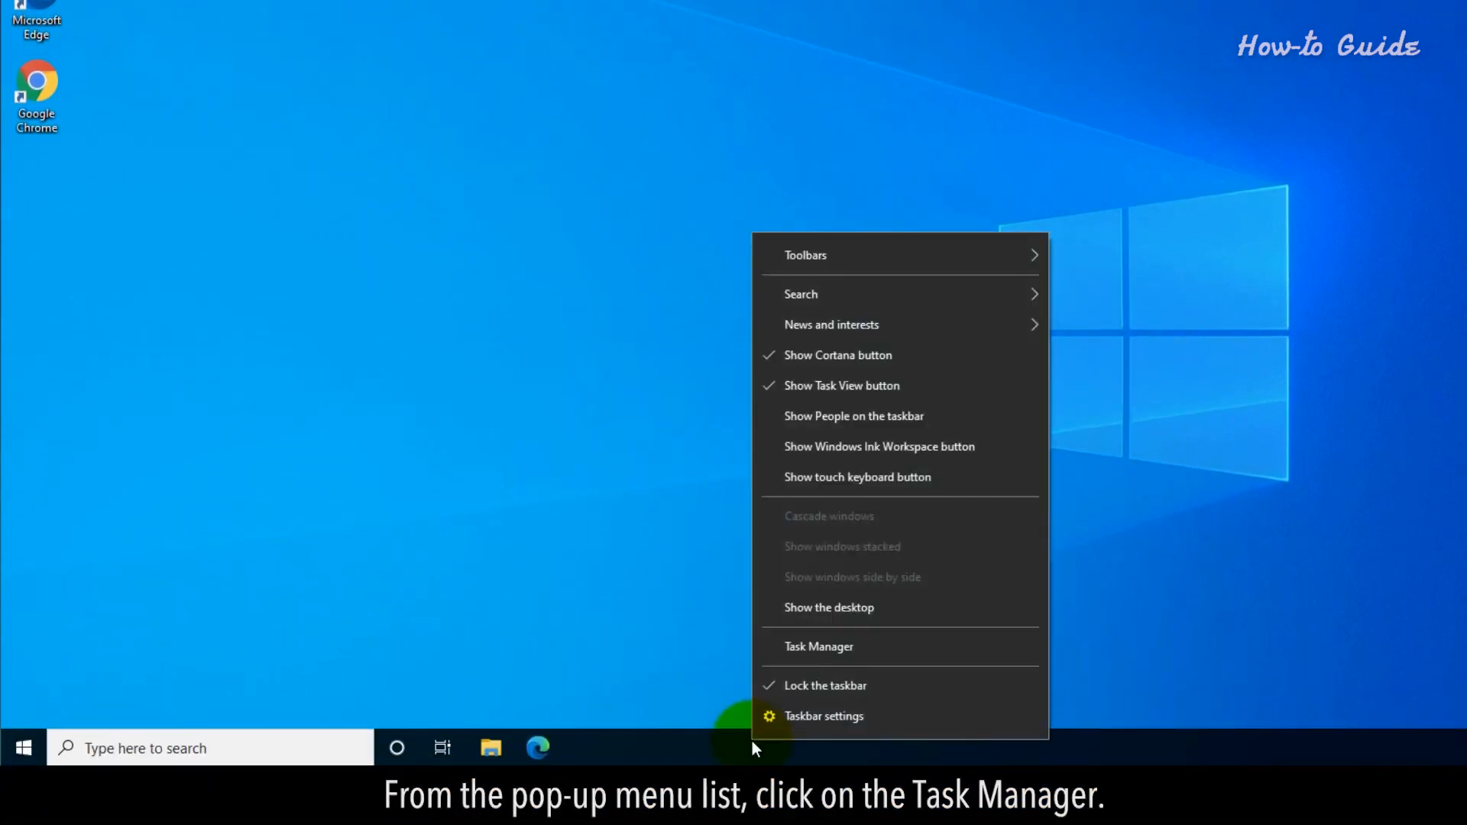
{"action": "mouse_move", "coordinate": [763, 715]}
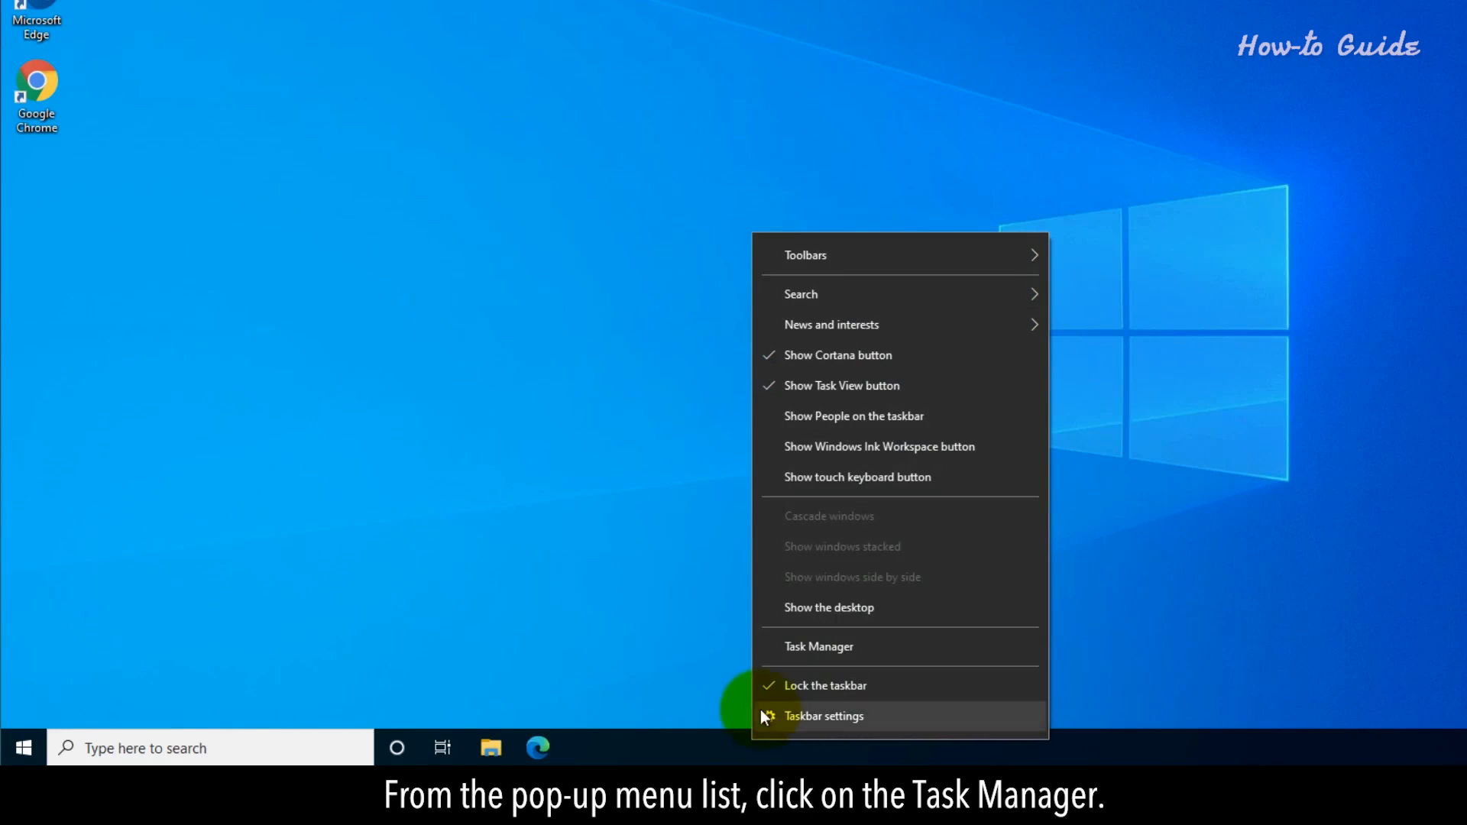
{"action": "left_click", "coordinate": [818, 645]}
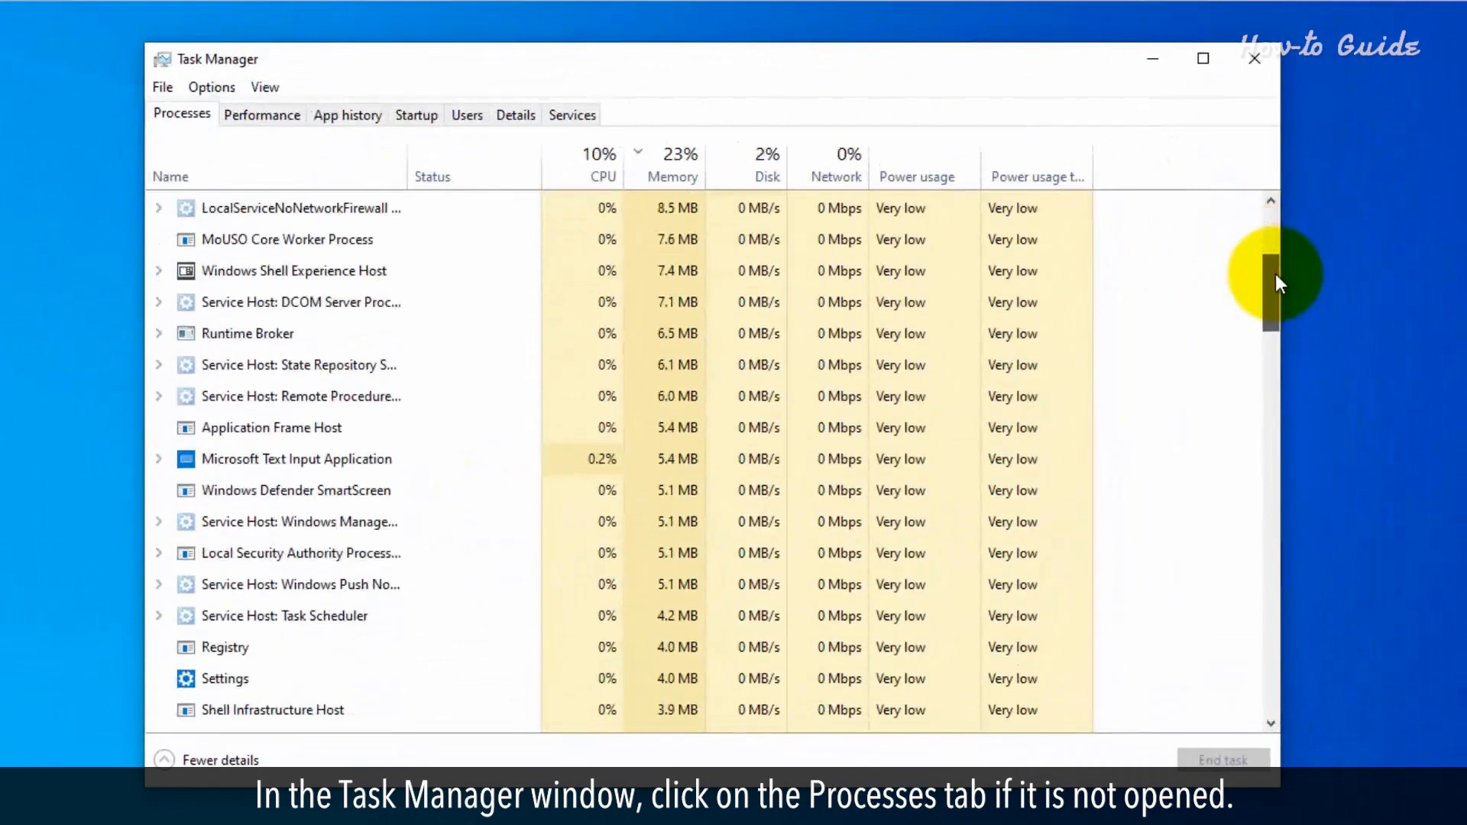
{"action": "scroll", "scroll_direction": "down", "scroll_amount": 3}
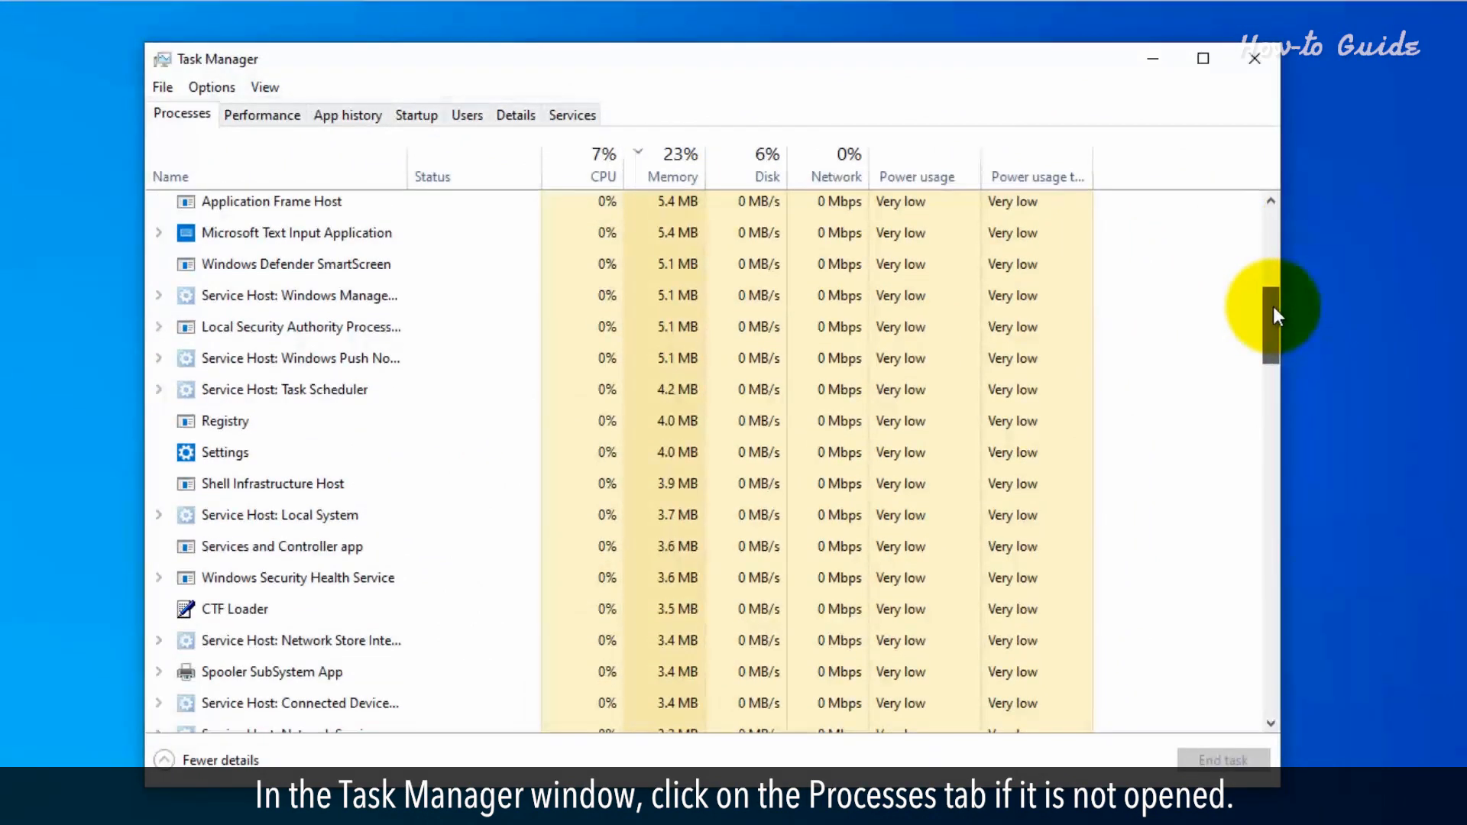
{"action": "scroll", "scroll_direction": "up", "scroll_amount": 3}
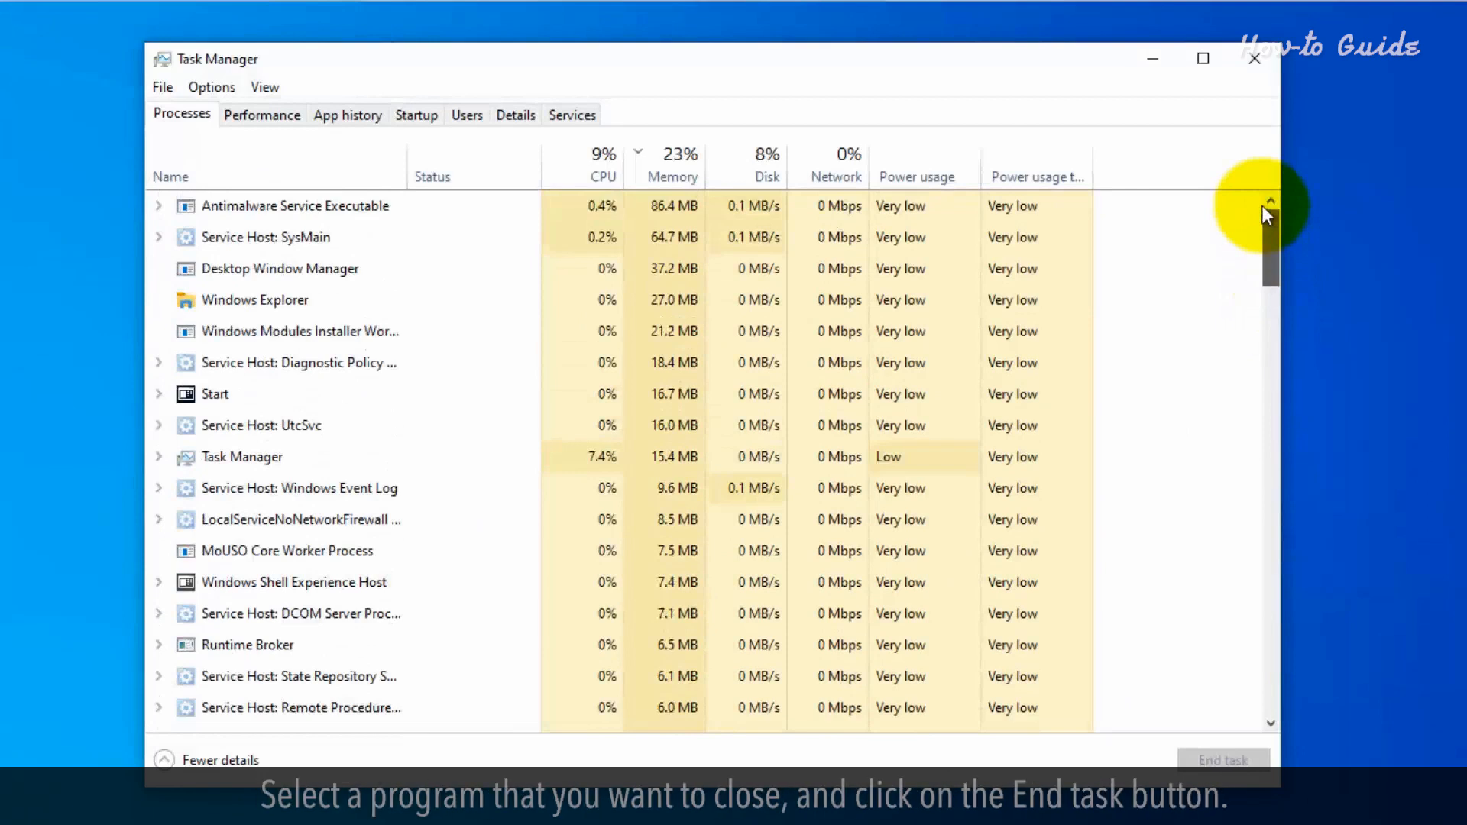
{"action": "left_click", "coordinate": [242, 457]}
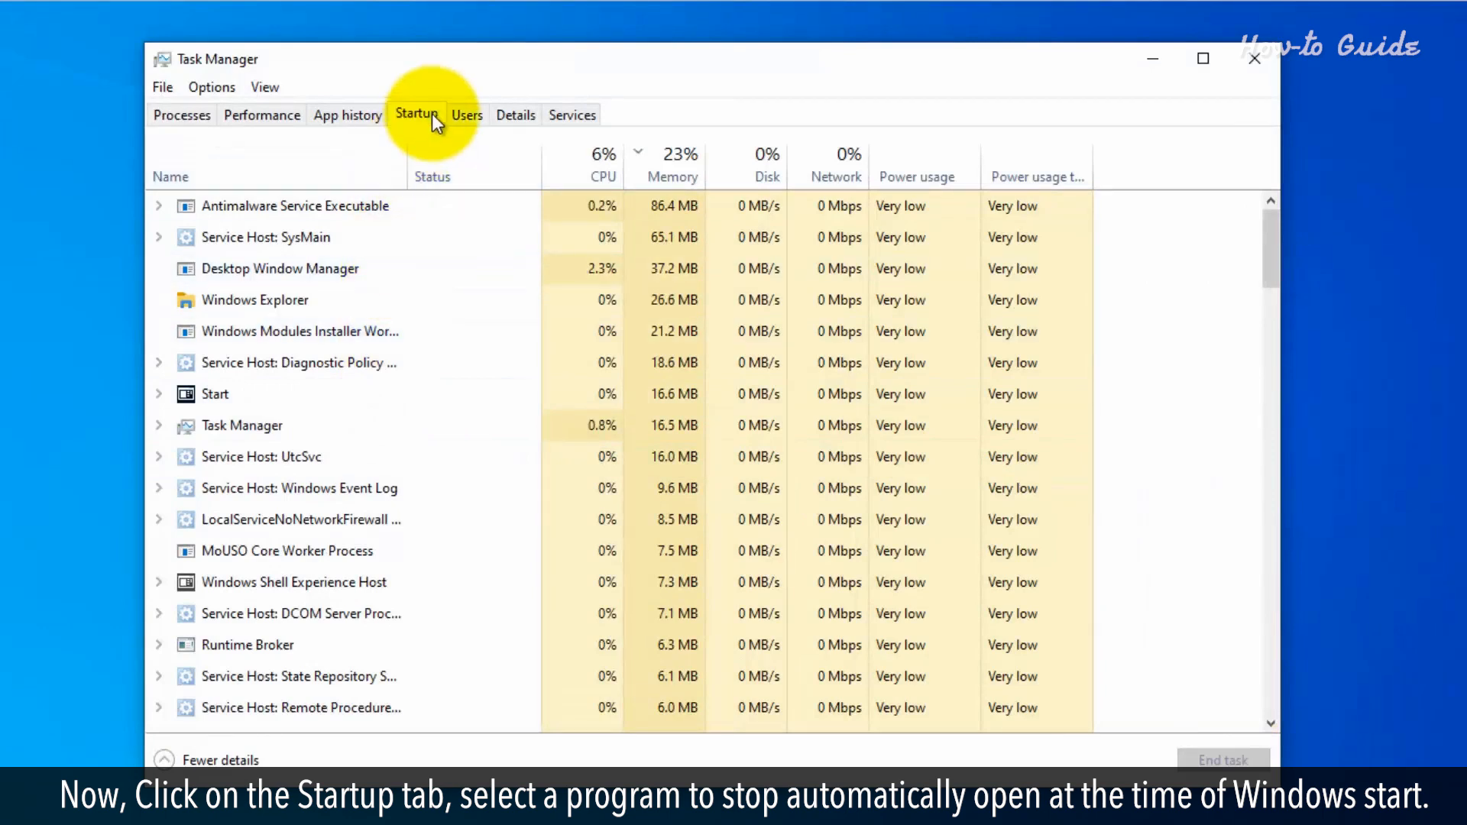
Step: Disable the Skype startup entry on the Startup tab, then close Task Manager
{"action": "left_click", "coordinate": [415, 115]}
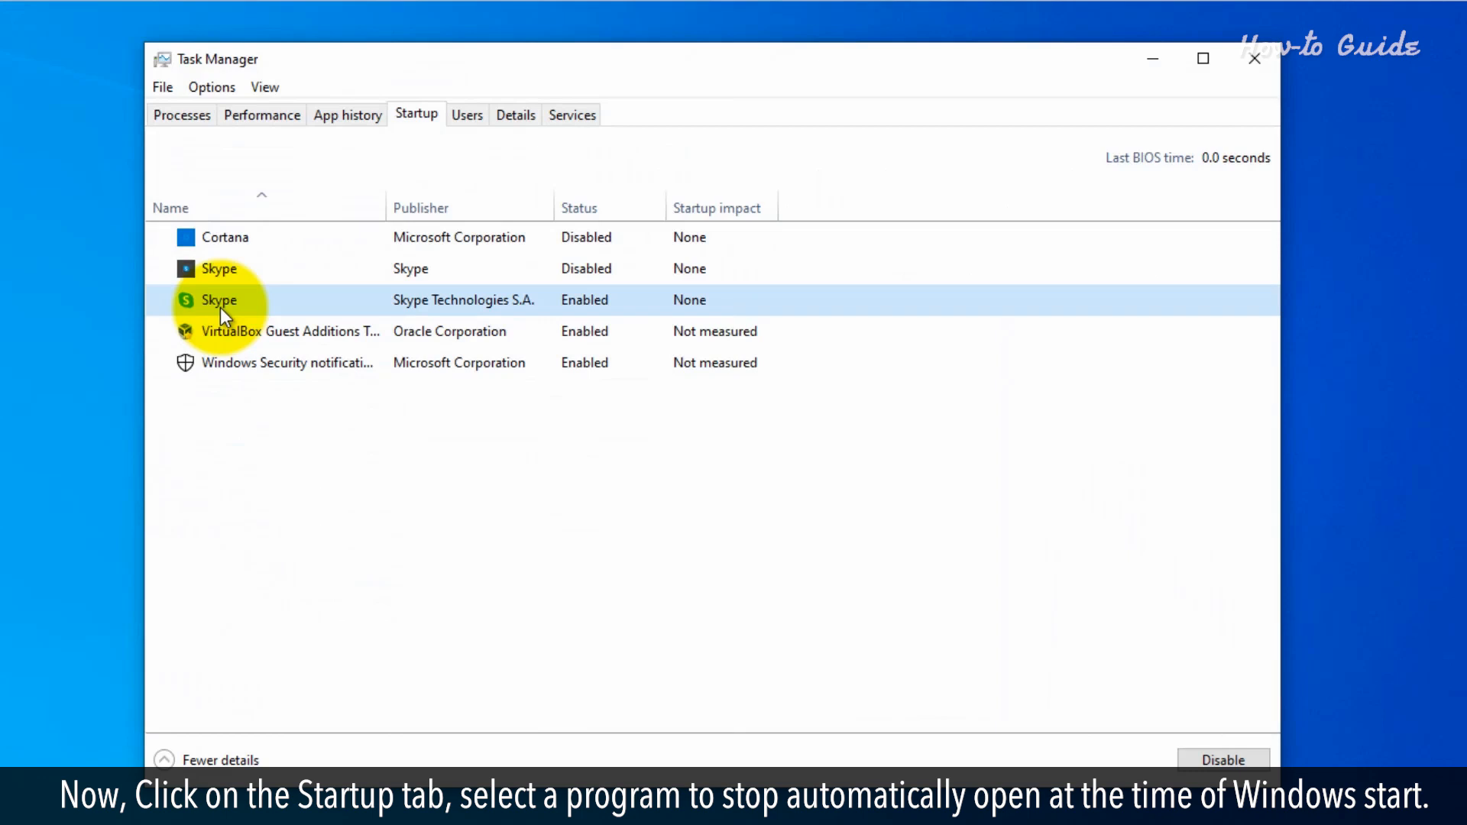
{"action": "mouse_move", "coordinate": [710, 576]}
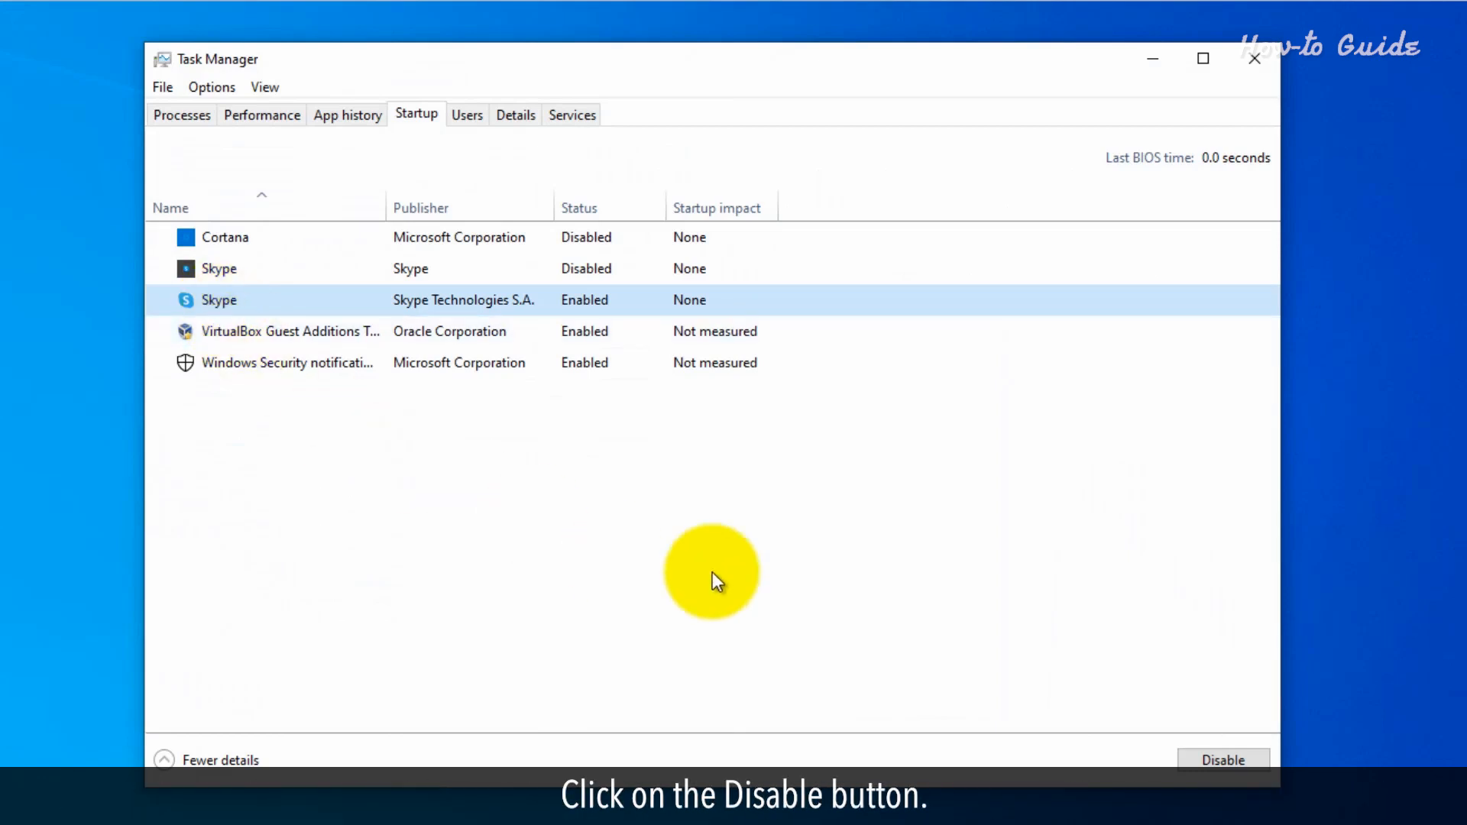
{"action": "left_click", "coordinate": [1222, 759]}
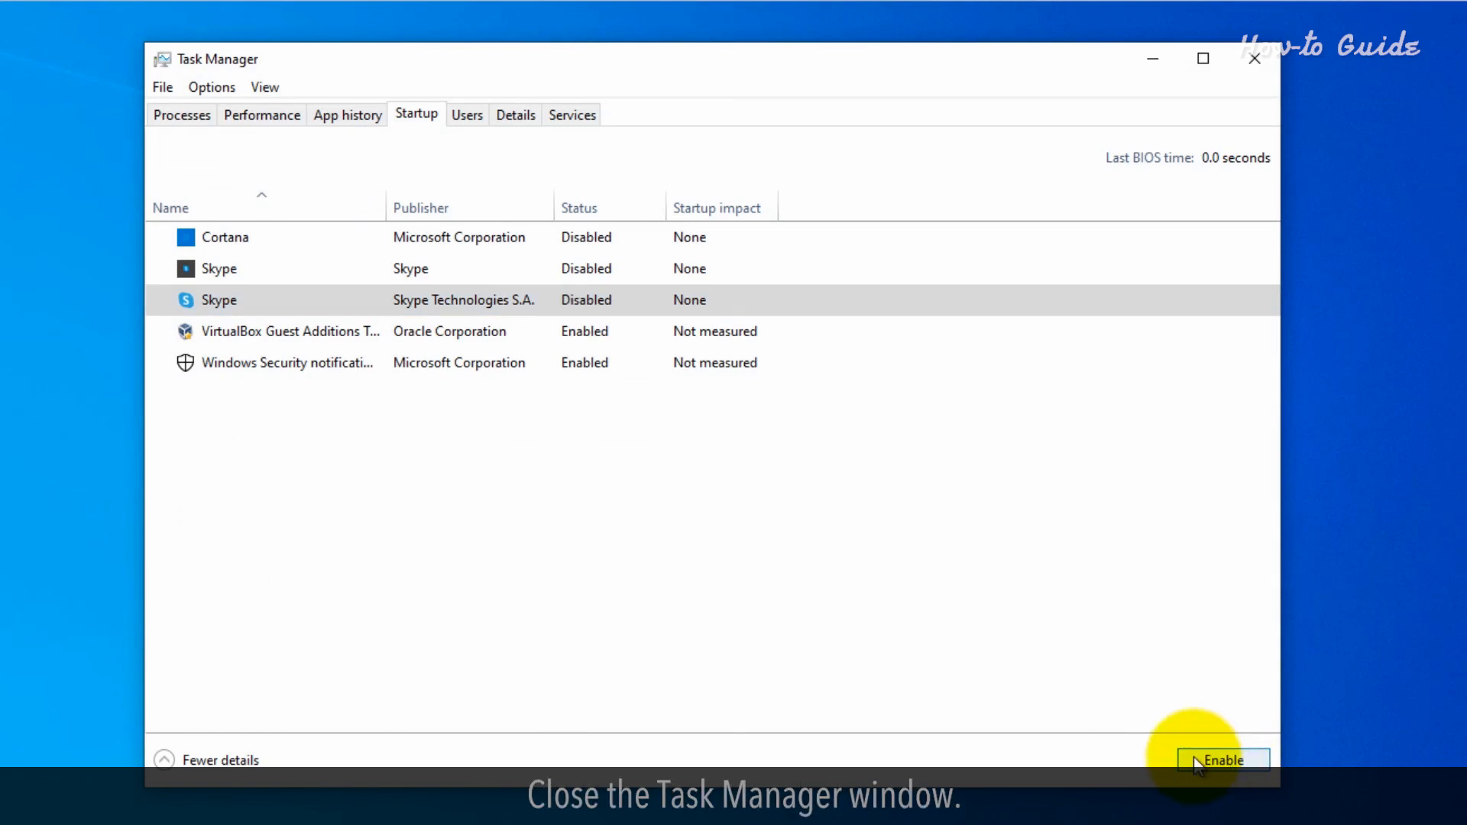
{"action": "mouse_move", "coordinate": [1152, 59]}
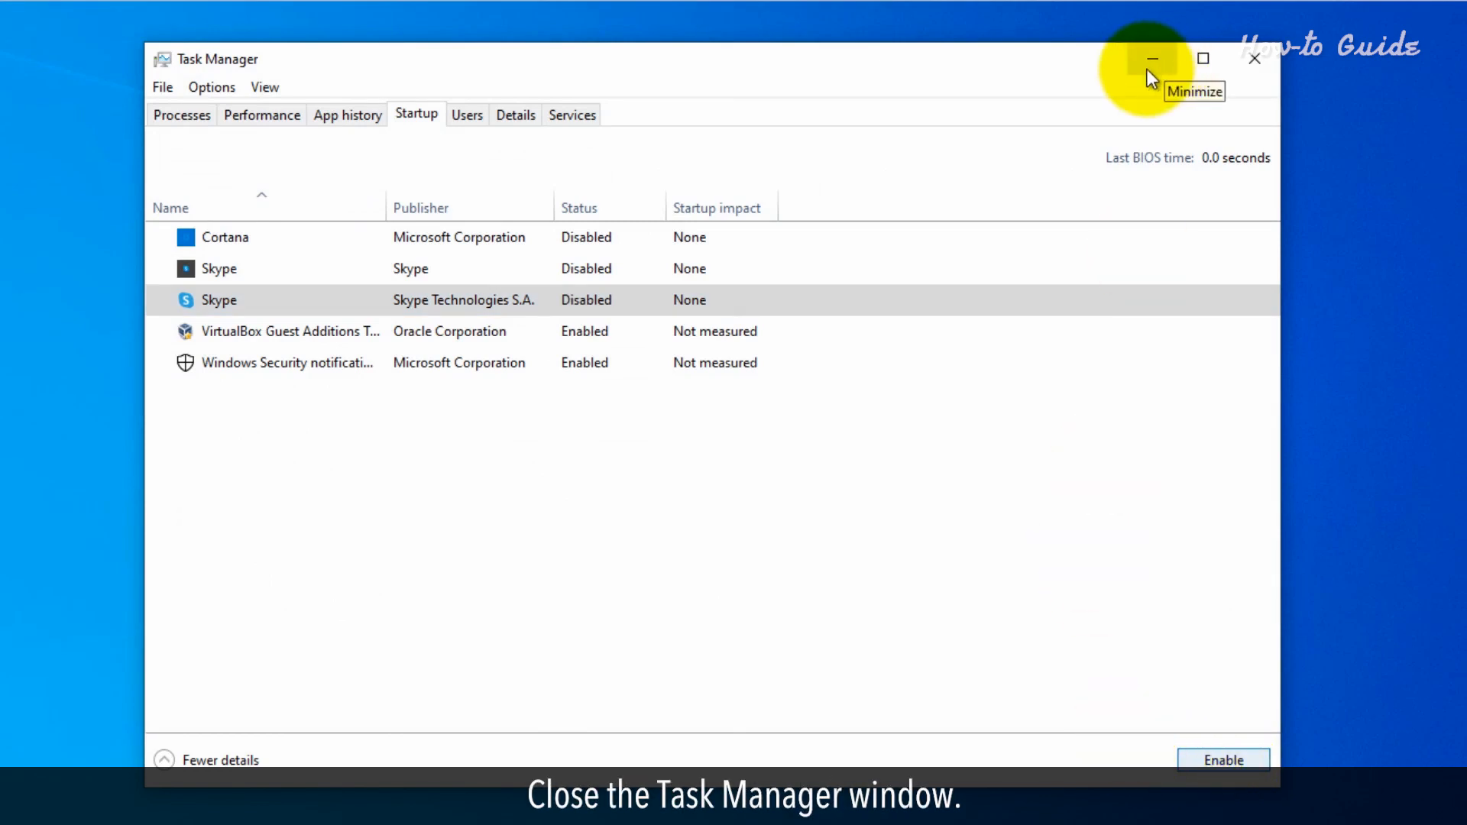
{"action": "left_click", "coordinate": [1253, 60]}
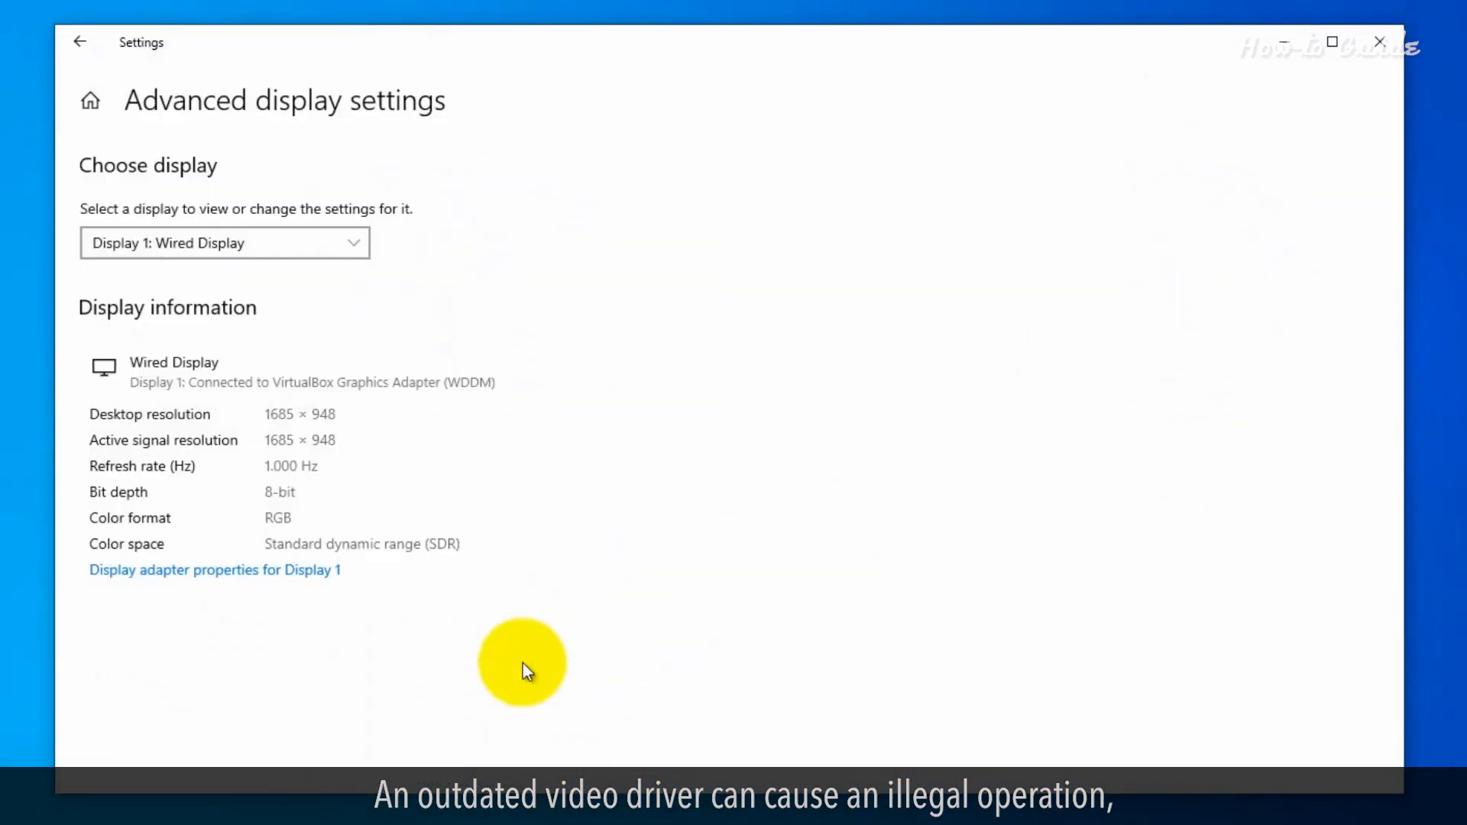
Step: Show the advanced display information for Display 1 and its graphics adapter
{"action": "left_click", "coordinate": [214, 570]}
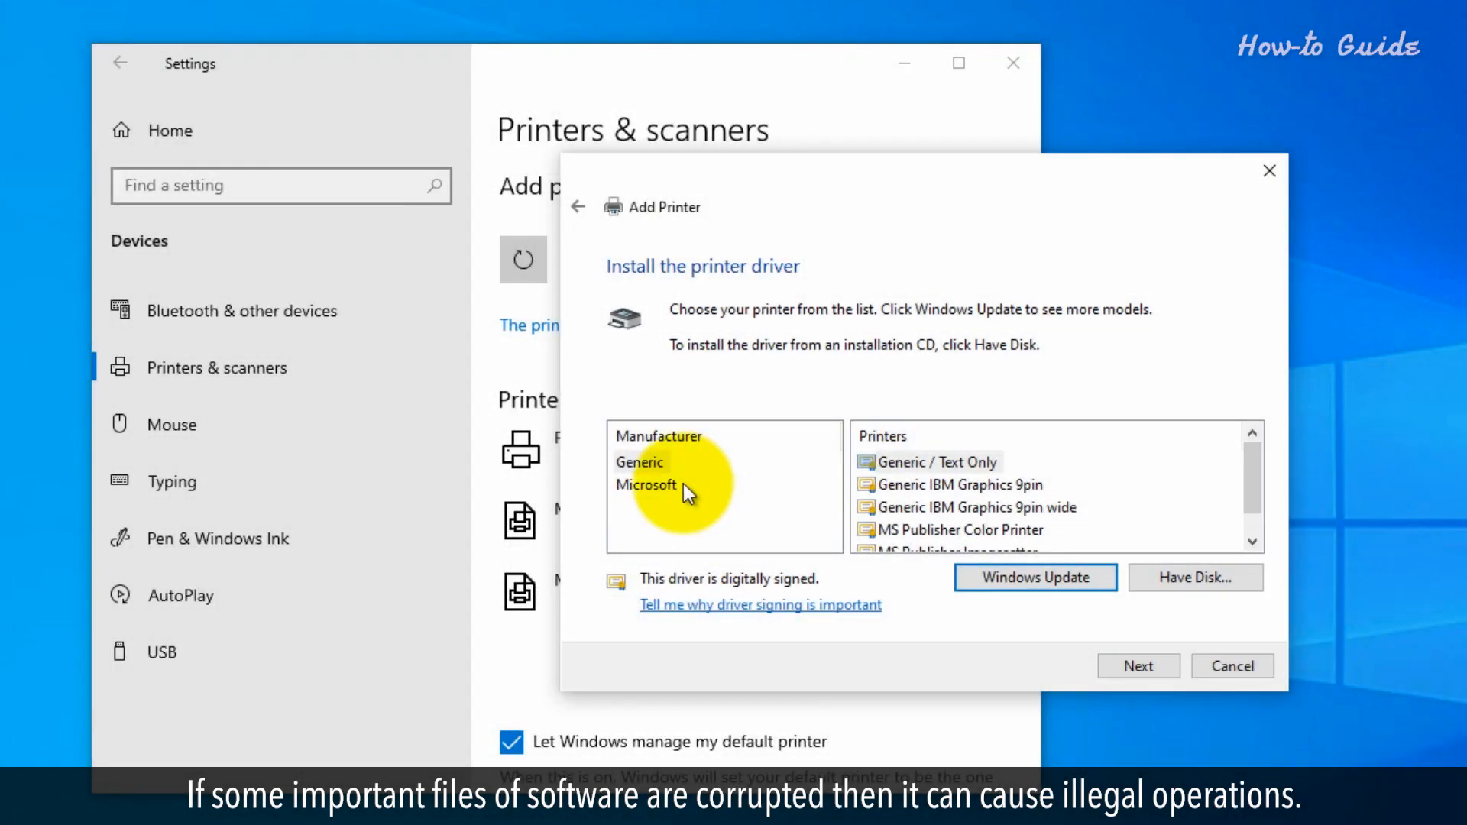
Step: Install the Microsoft MS-XPS Class Driver 2 printer and accept the default sharing settings
{"action": "left_click", "coordinate": [646, 485]}
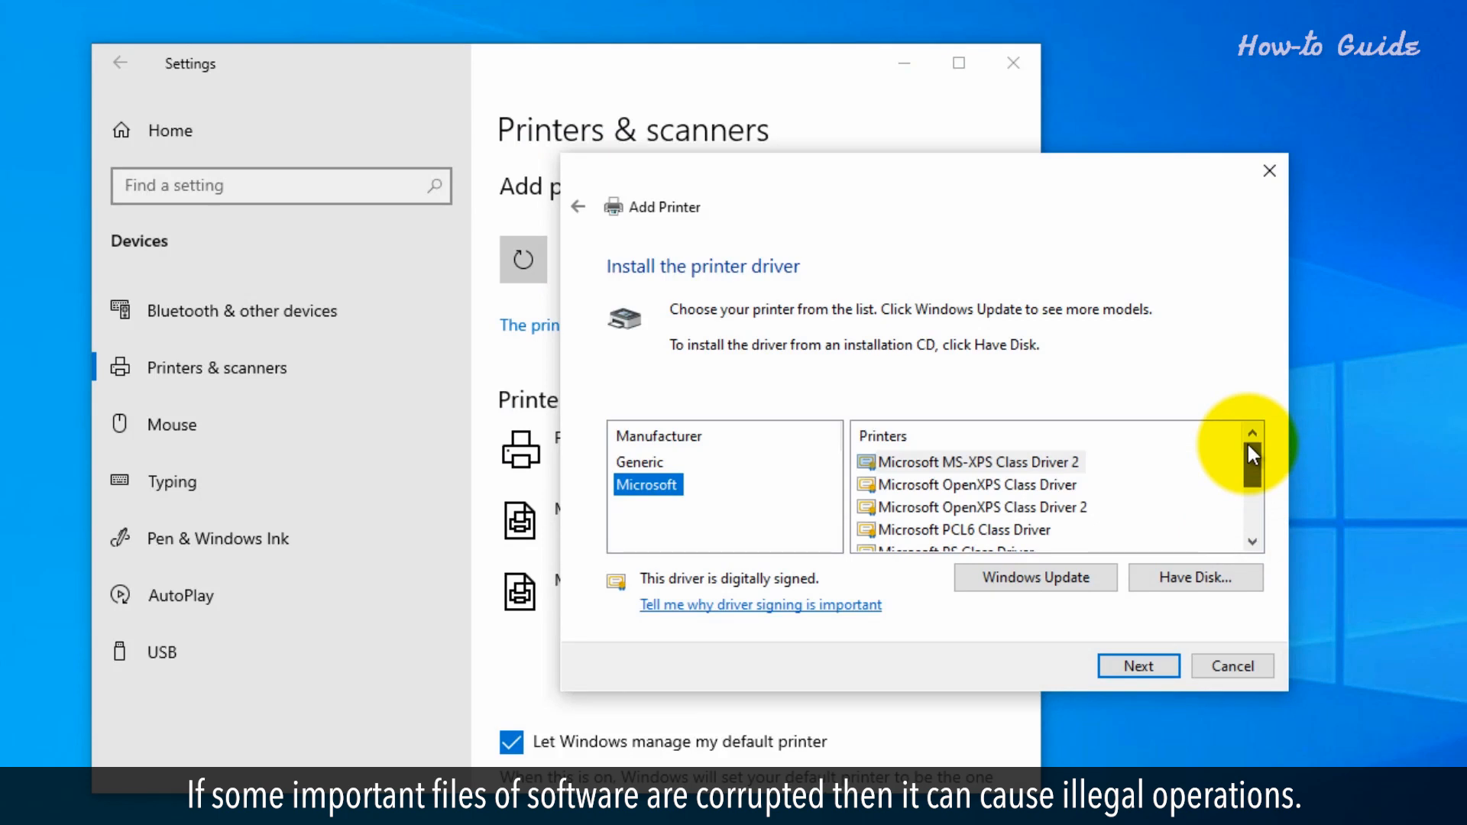
{"action": "left_click", "coordinate": [973, 462]}
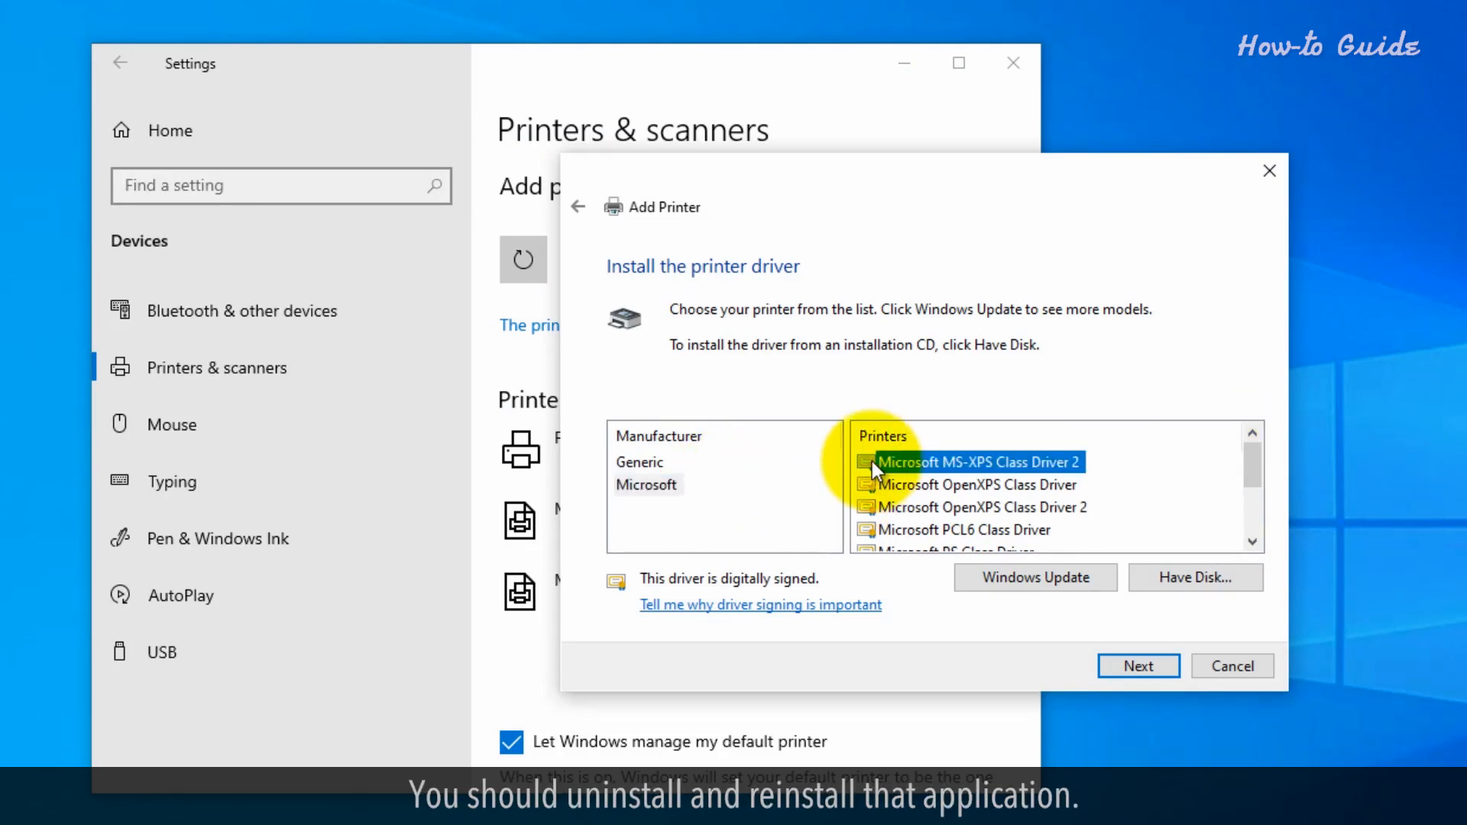
{"action": "left_click", "coordinate": [1136, 664]}
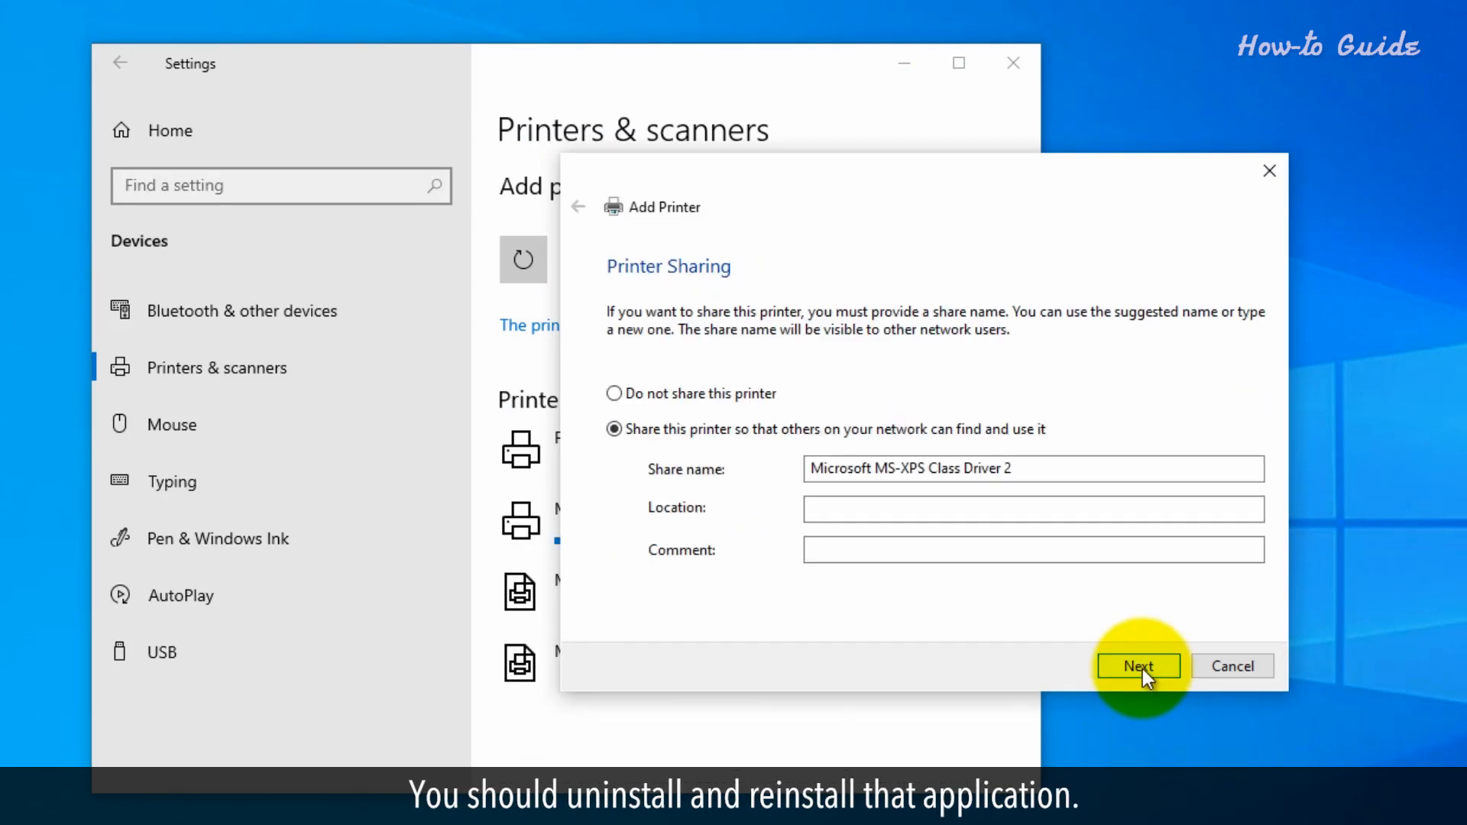
{"action": "left_click", "coordinate": [1138, 665]}
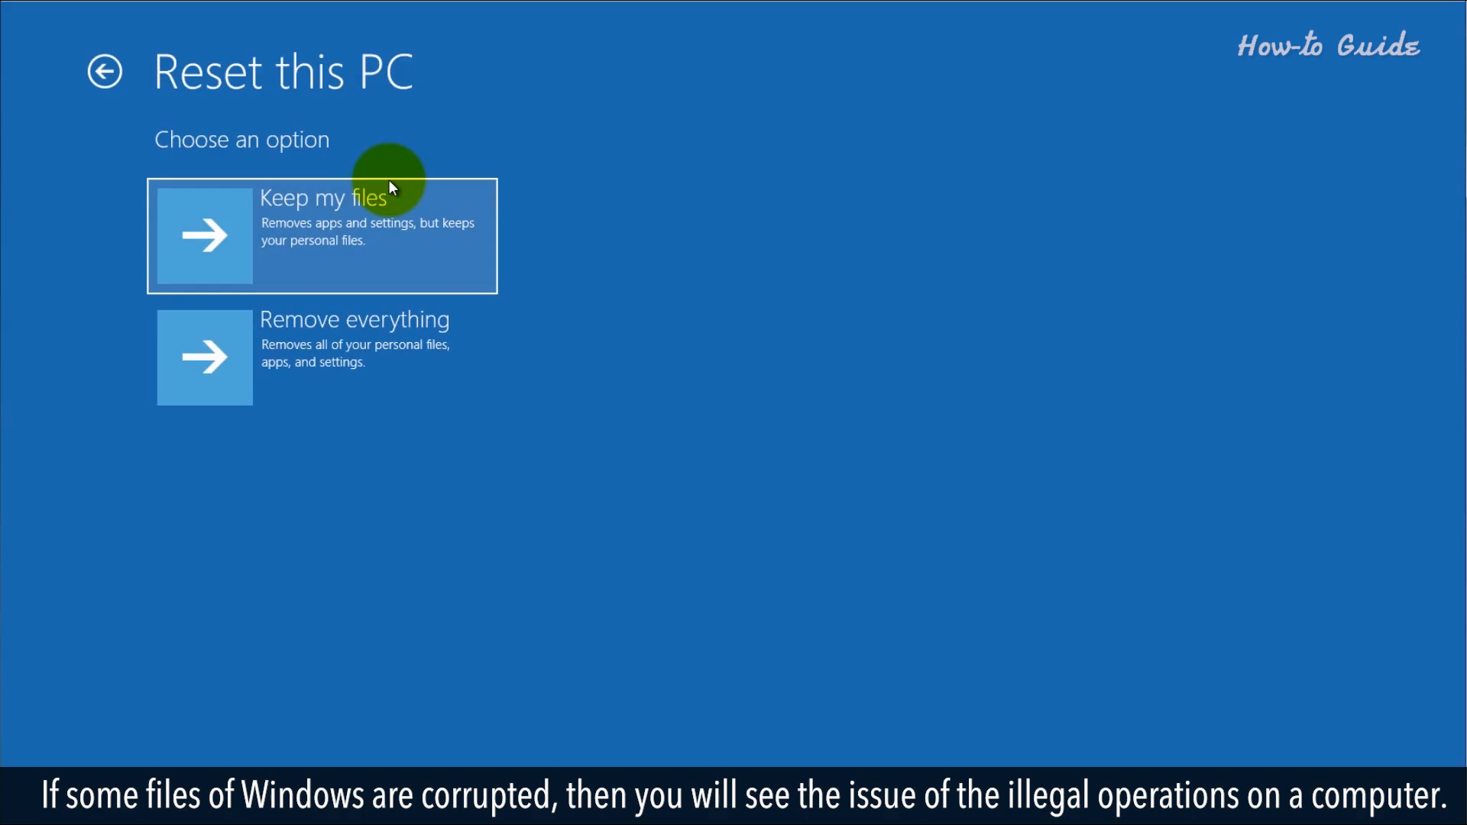
Step: Choose Keep my files and the sole user account to reach the cloud/local reinstall choice
{"action": "left_click", "coordinate": [323, 235]}
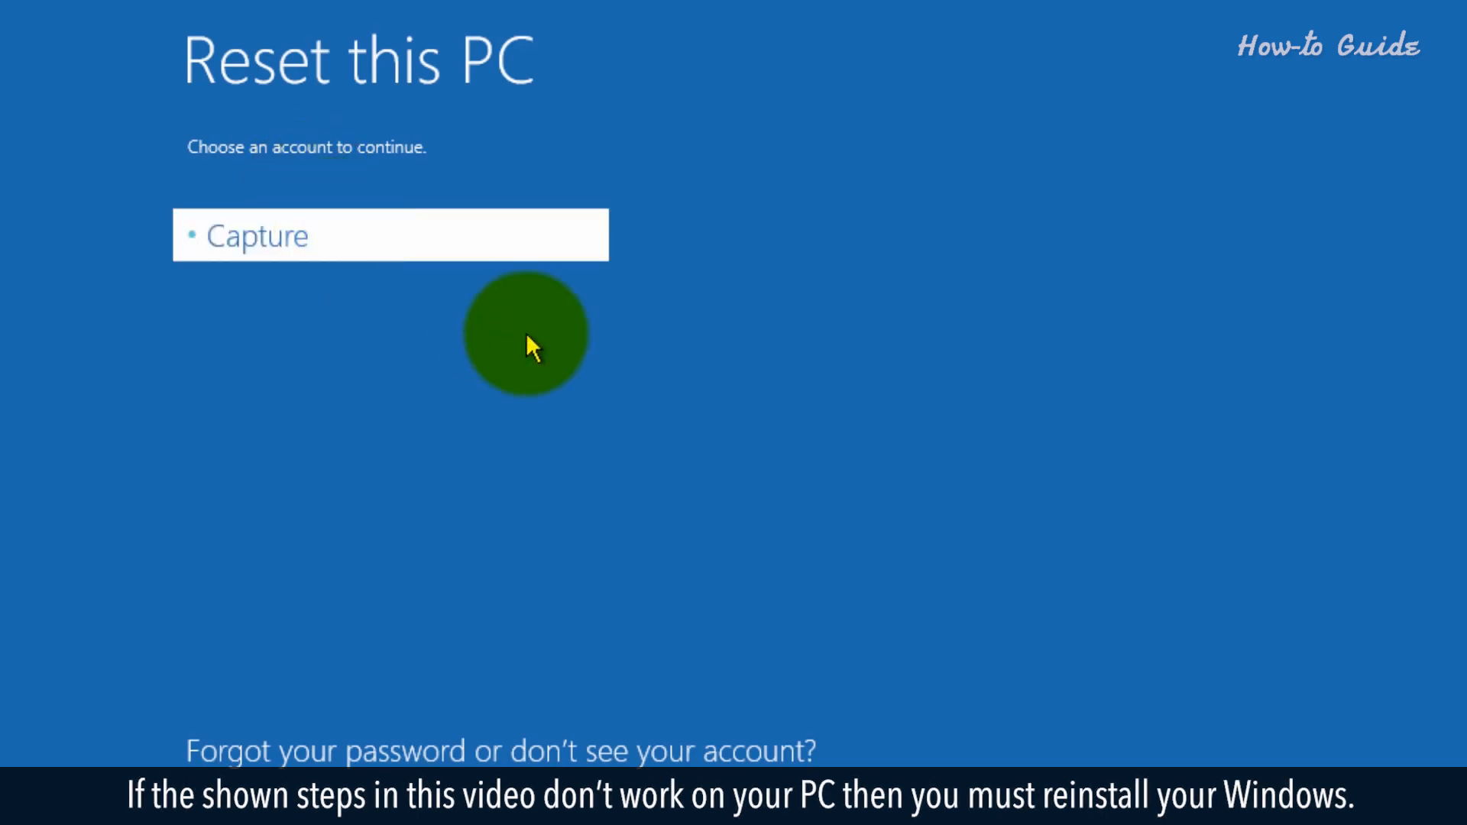
{"action": "left_click", "coordinate": [390, 235]}
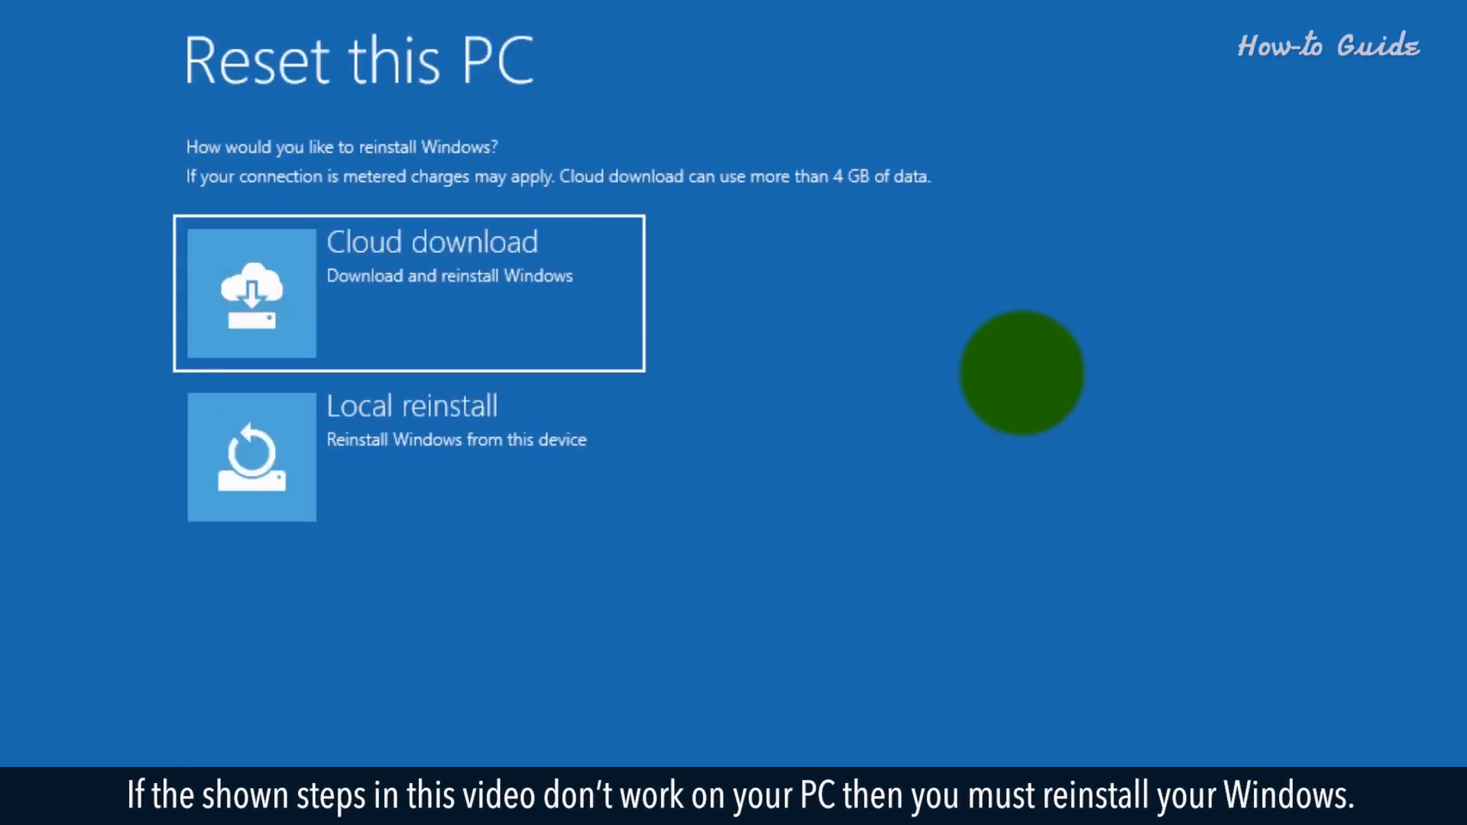